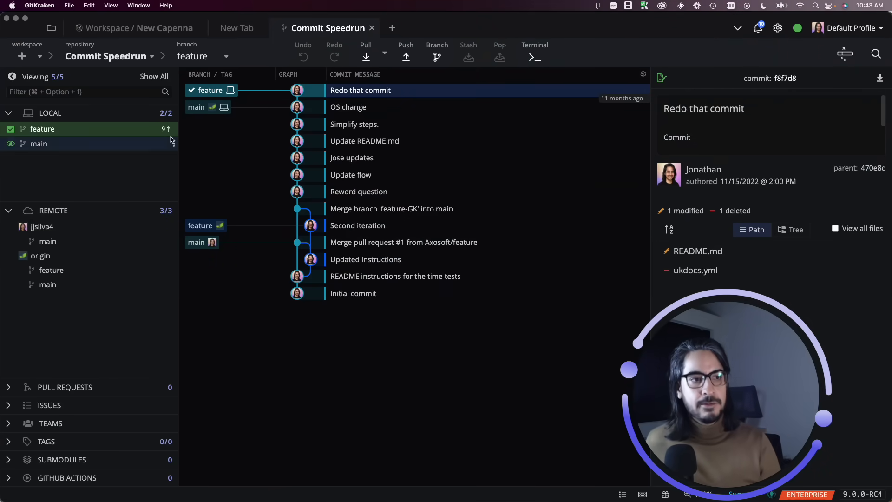
mouse_move(174, 129)
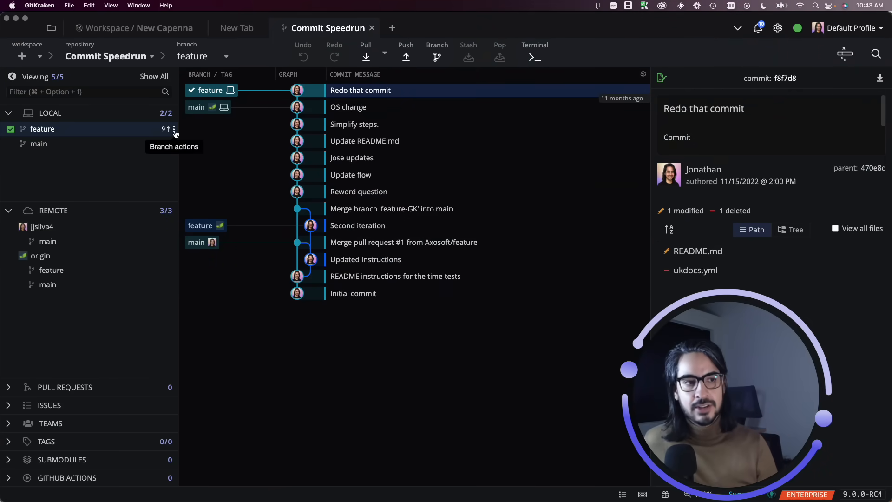
mouse_move(51, 135)
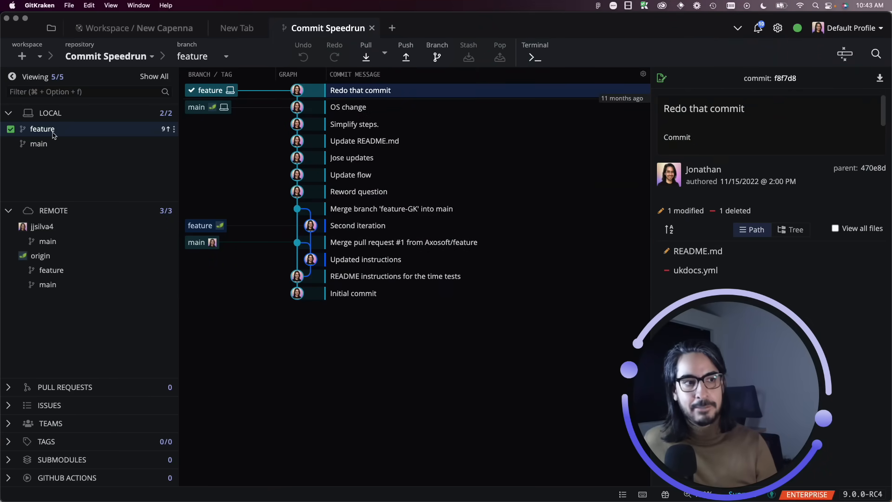
mouse_move(120, 135)
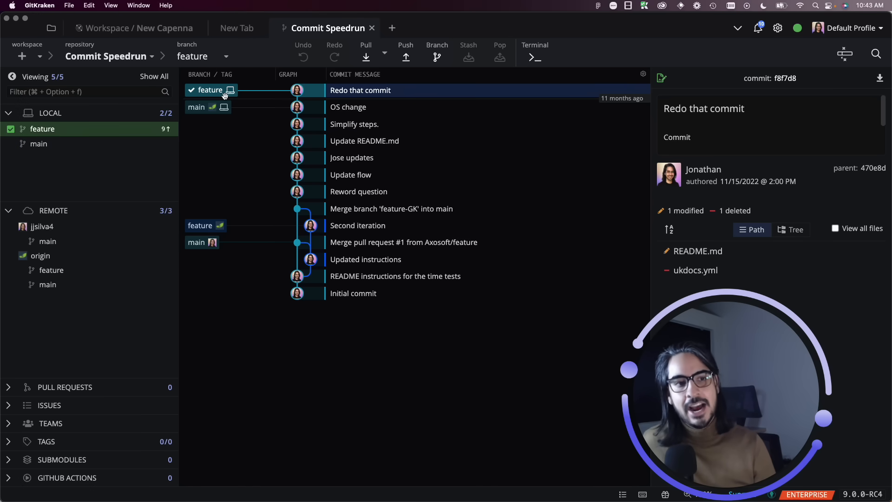
mouse_move(146, 131)
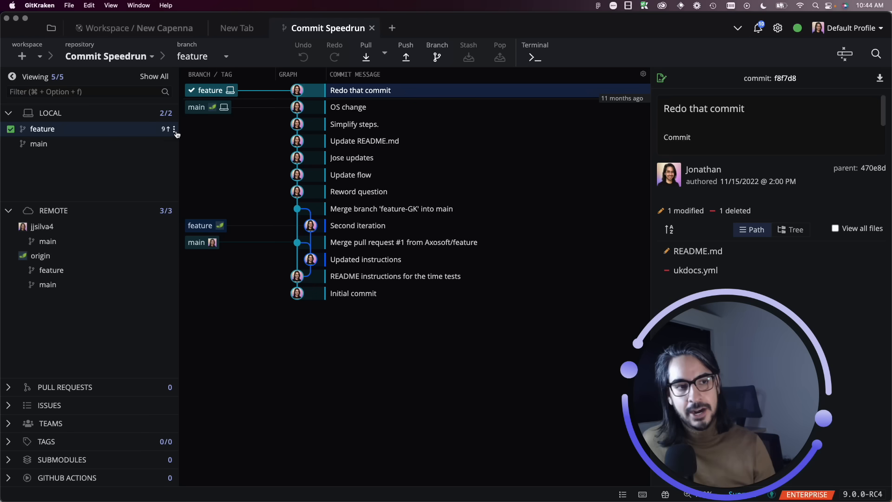
mouse_move(173, 129)
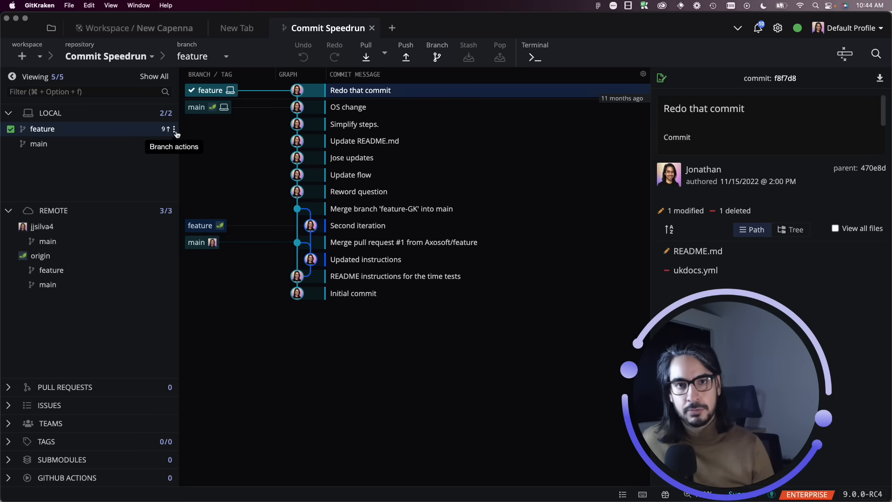
Choose the jjsilva4 fork as the feature branch's upstream remote in the Set Upstream prompt
click(173, 129)
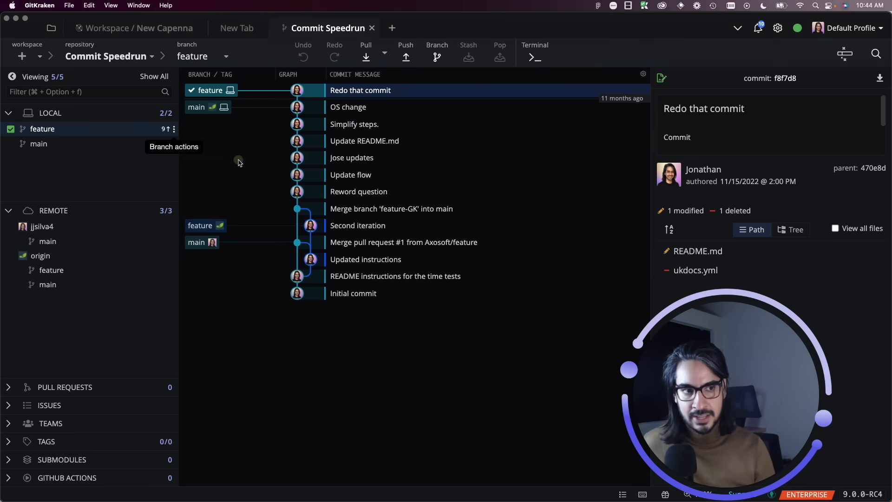
click(406, 56)
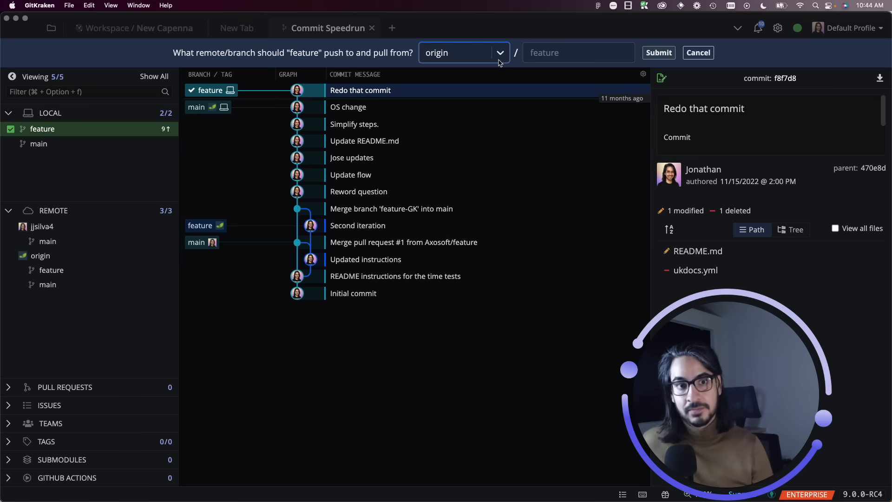
click(463, 52)
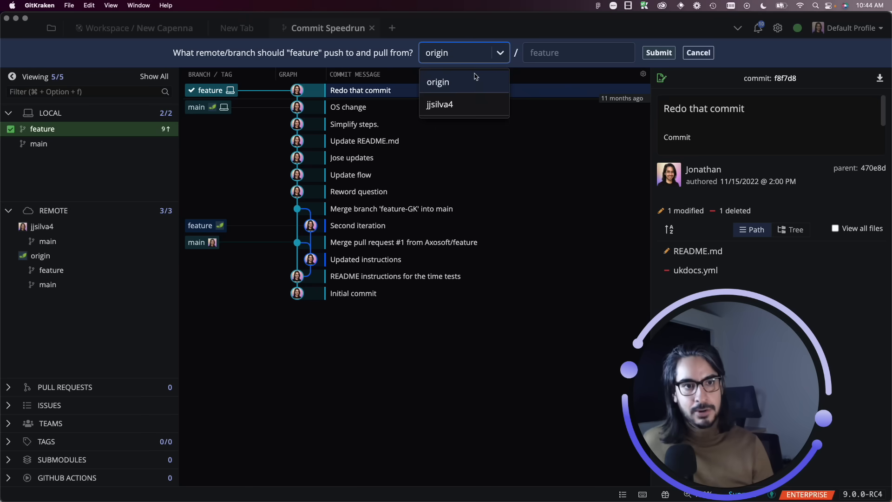
mouse_move(454, 84)
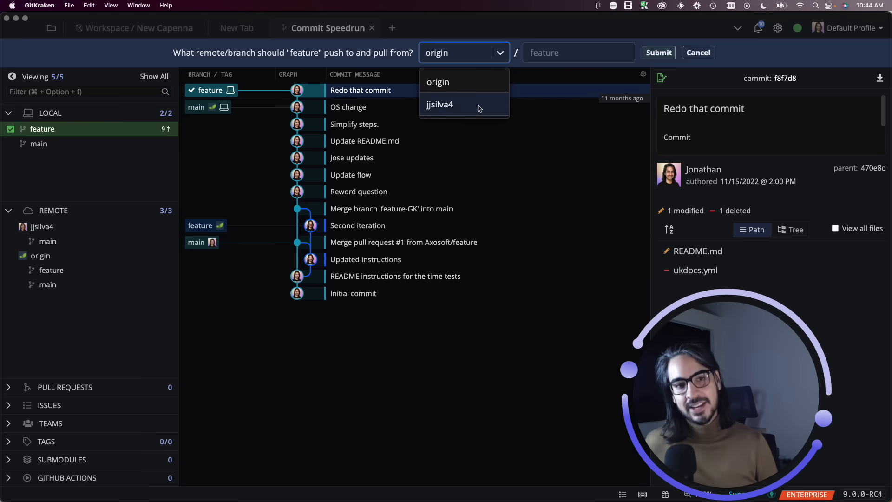
click(439, 104)
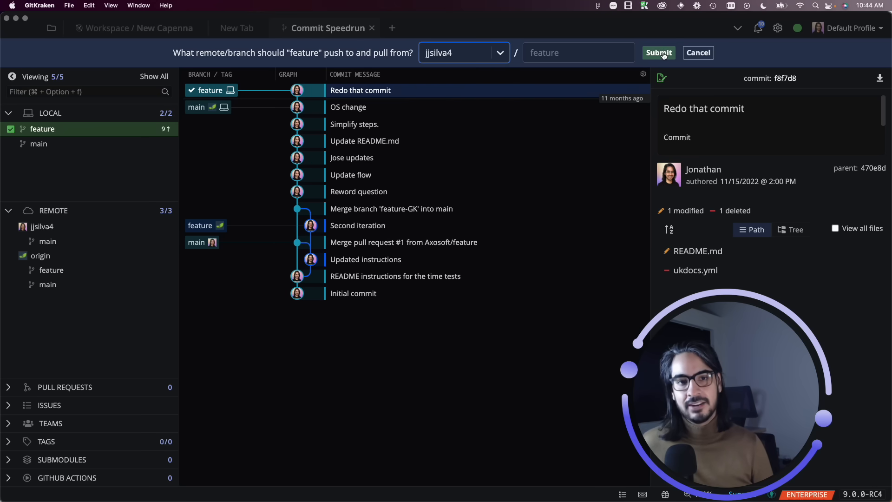
Submit jjsilva4 as feature's upstream, reopen and cancel the prompt, then push feature
click(658, 52)
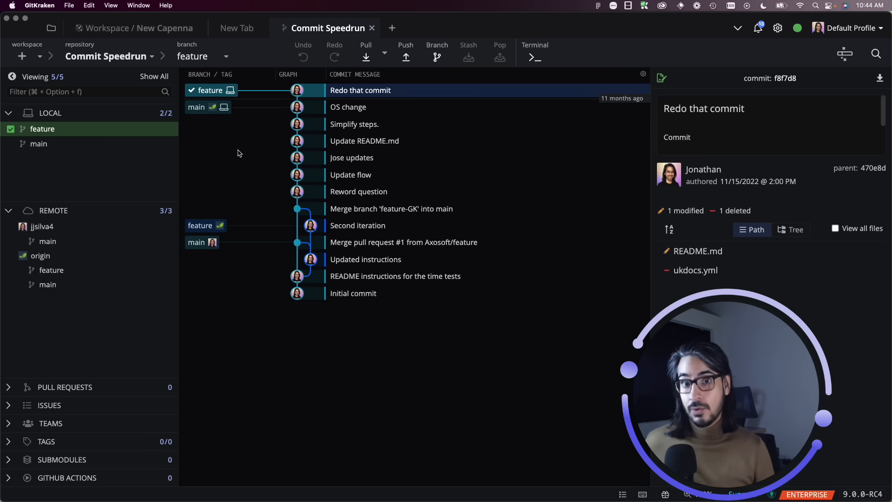
mouse_move(173, 131)
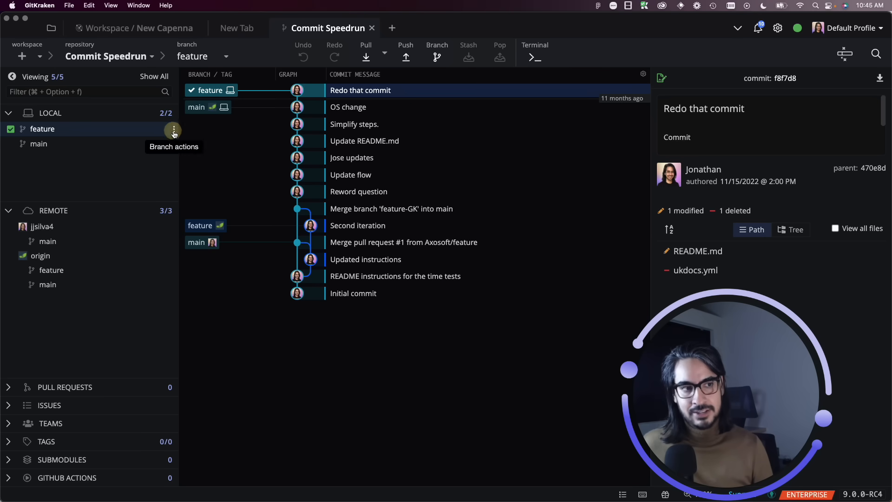
click(174, 129)
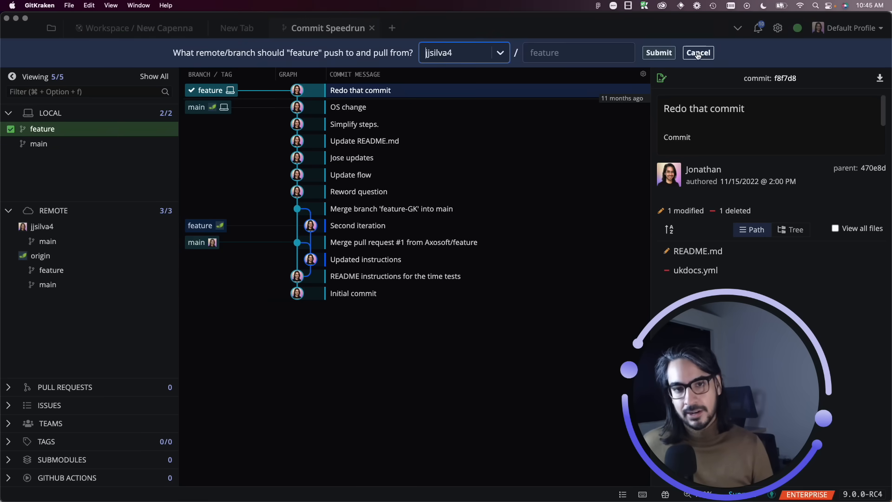
click(698, 53)
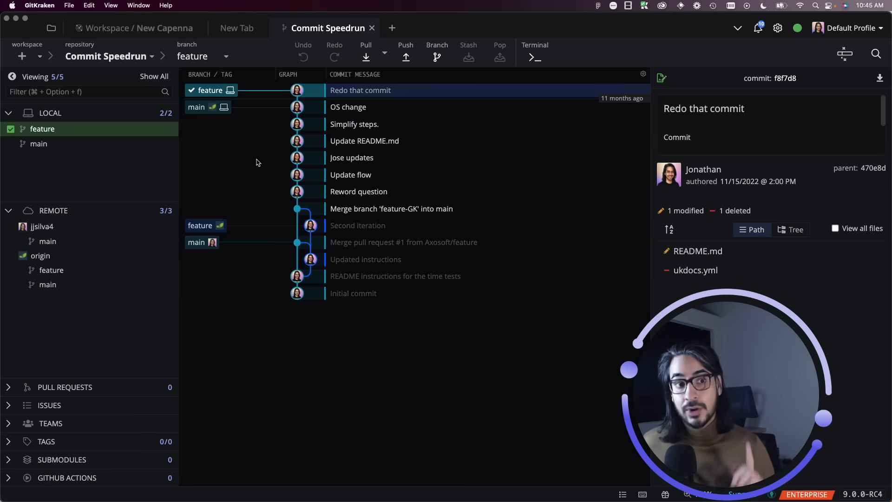
click(405, 54)
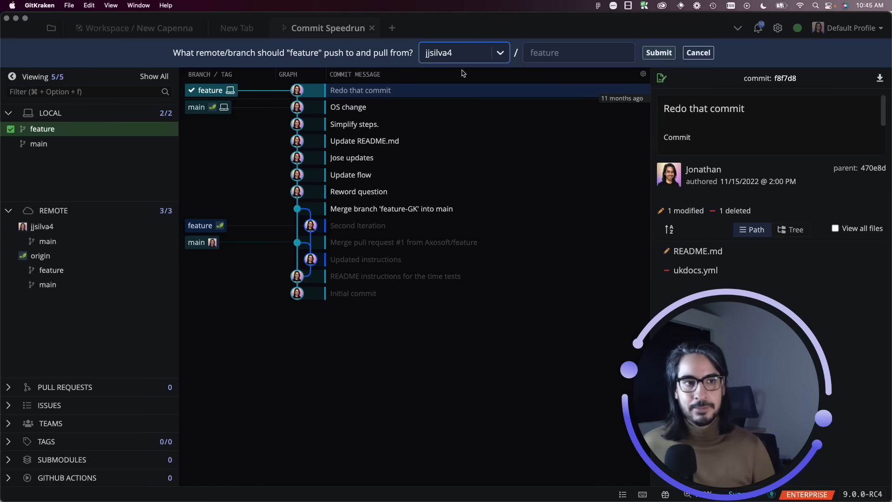
mouse_move(453, 62)
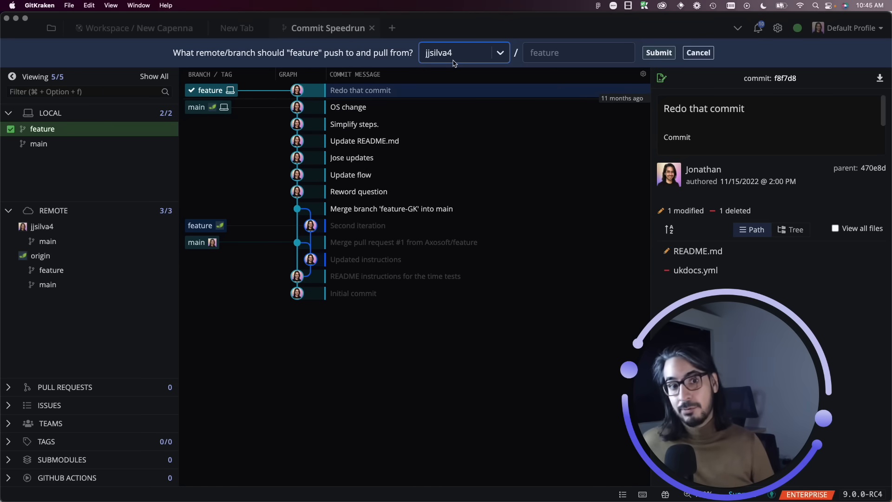
mouse_move(478, 56)
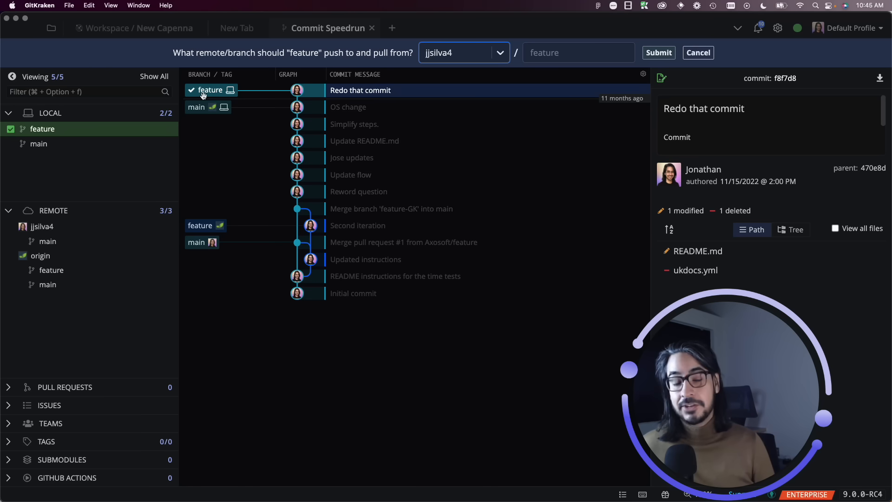
mouse_move(539, 95)
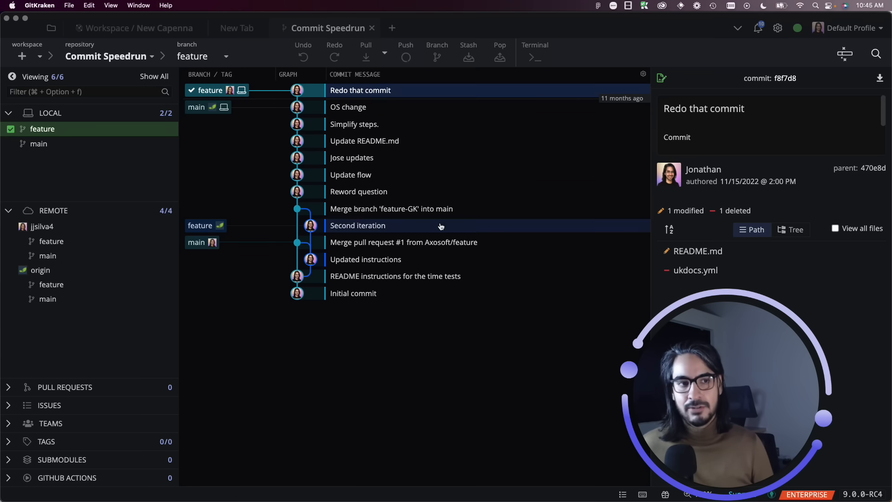
Finish the push and confirm 'Pushed Successfully feature to jjsilva4'
click(405, 56)
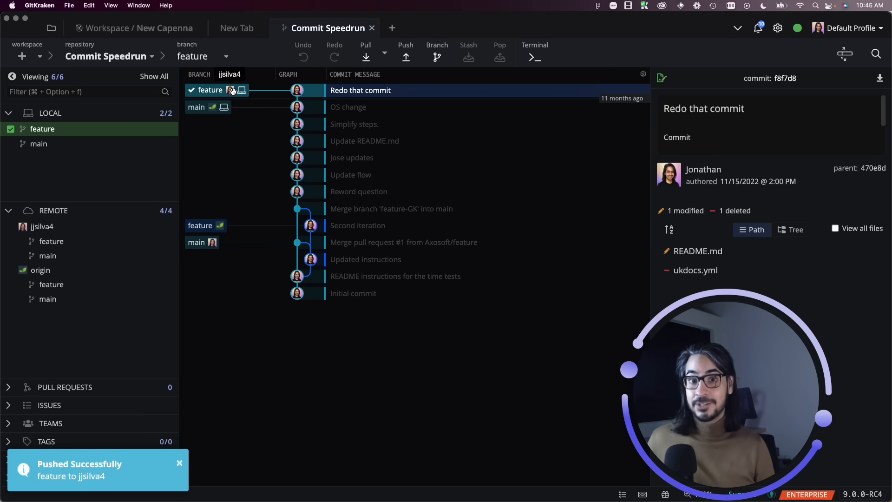
mouse_move(406, 57)
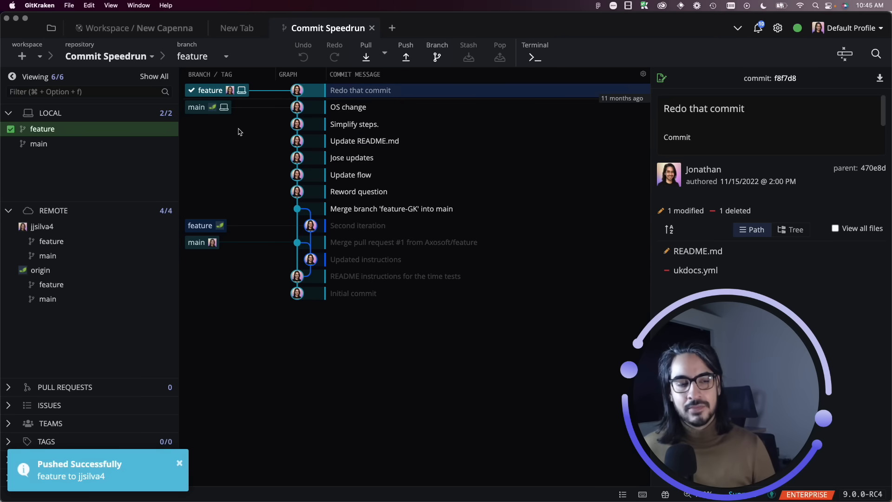
Set feature's upstream to origin and push feature to origin/feature
right_click(42, 129)
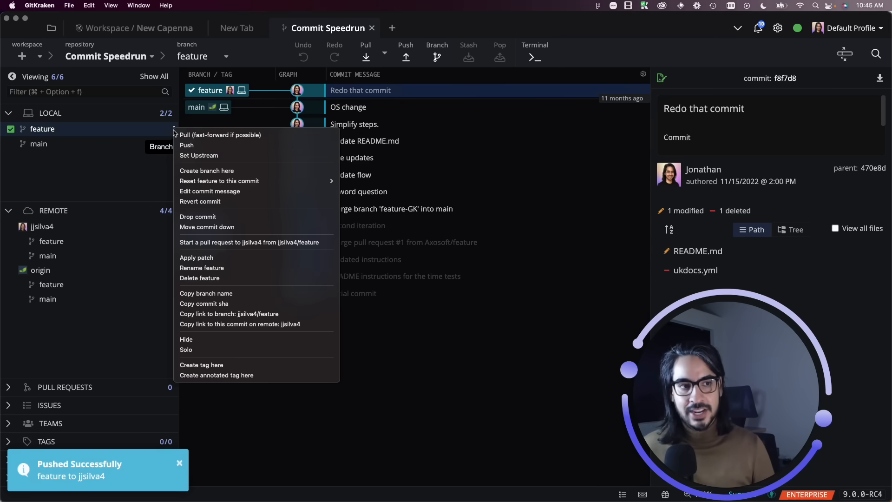
click(199, 155)
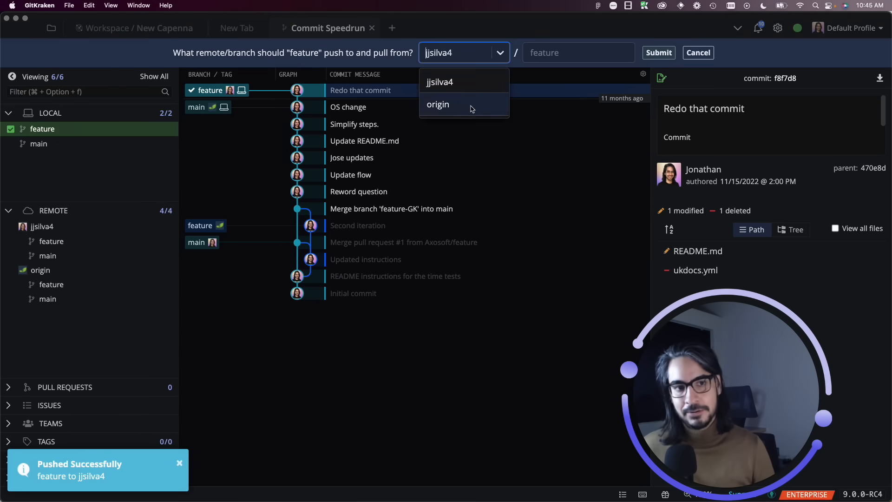
click(658, 52)
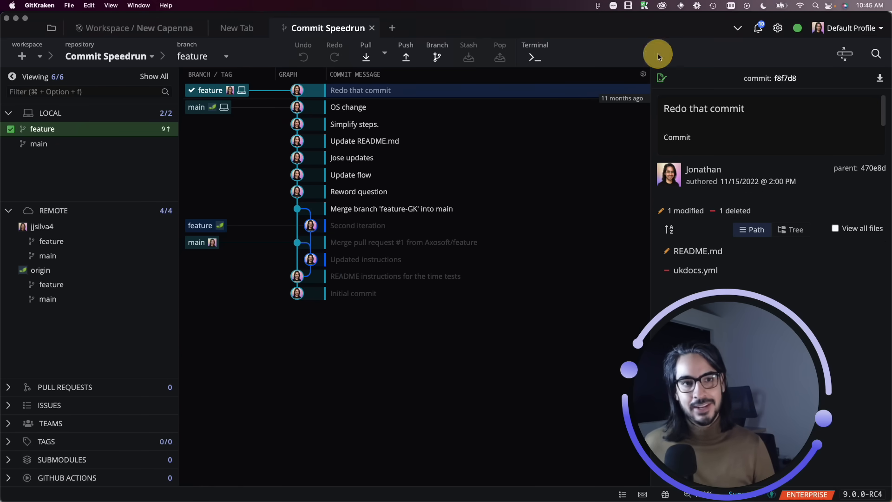
mouse_move(406, 57)
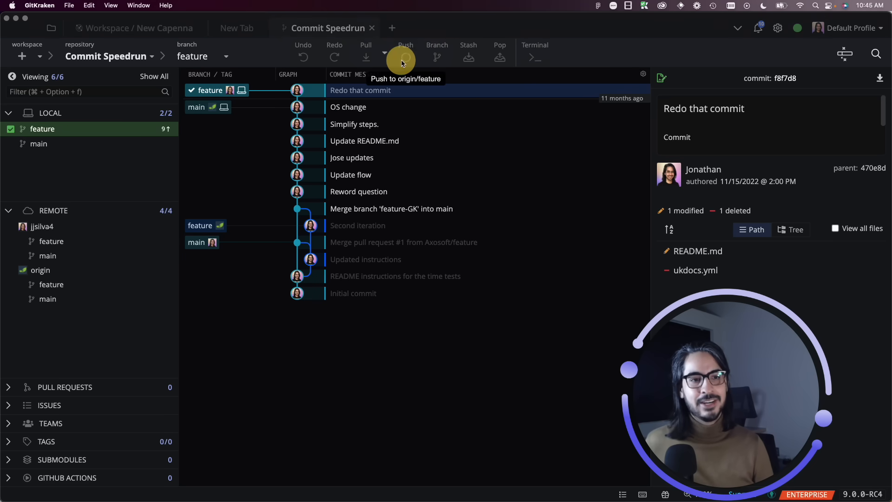
click(406, 56)
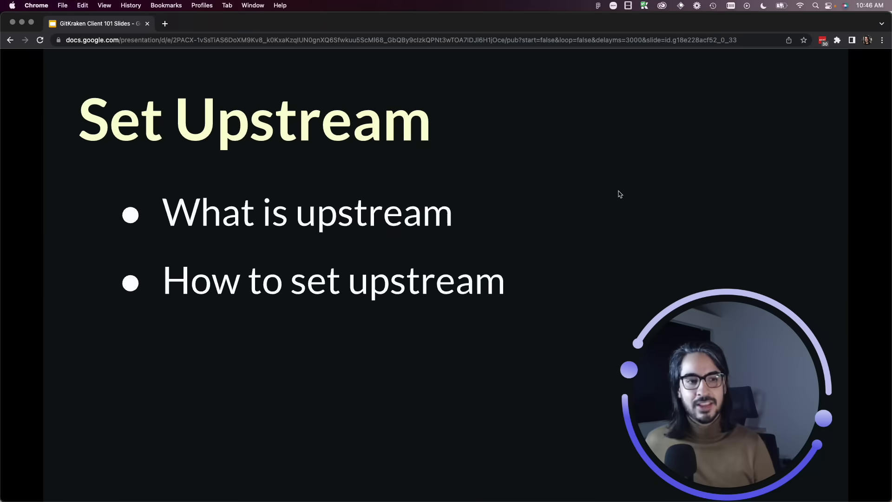
mouse_move(738, 182)
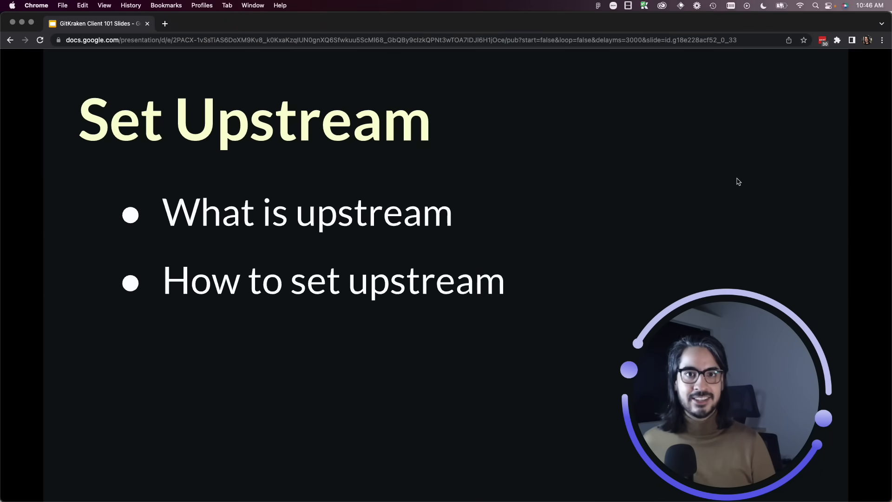